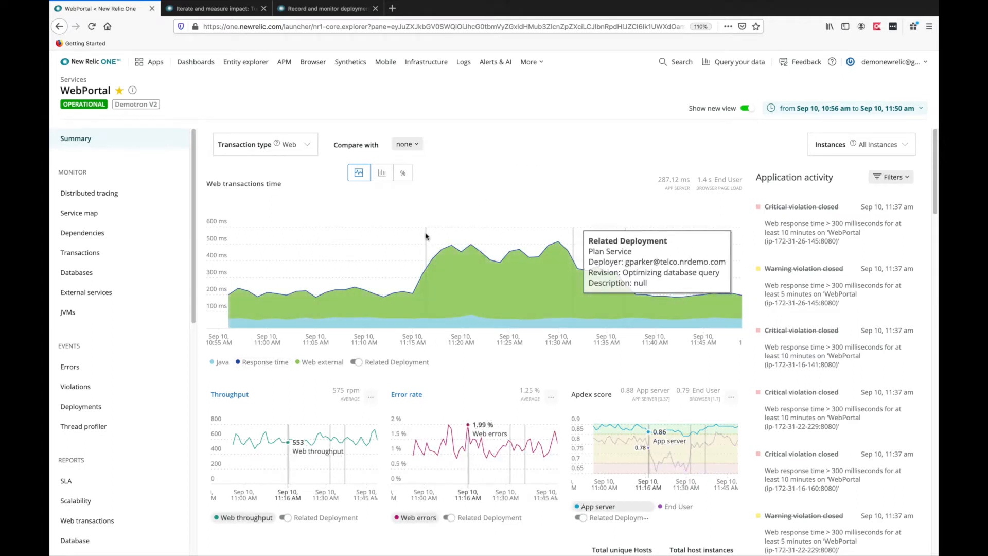
mouse_move(574, 233)
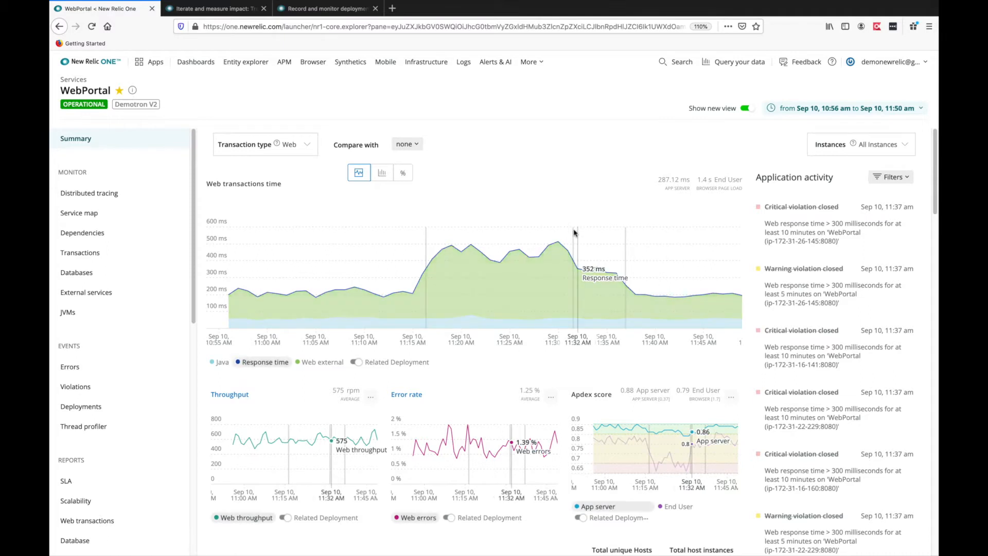
mouse_move(574, 233)
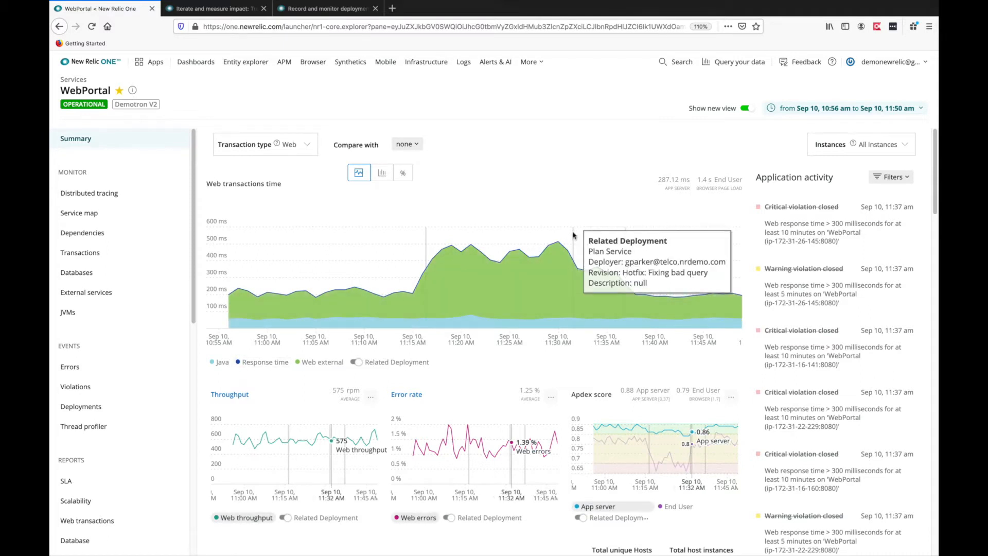
mouse_move(645, 225)
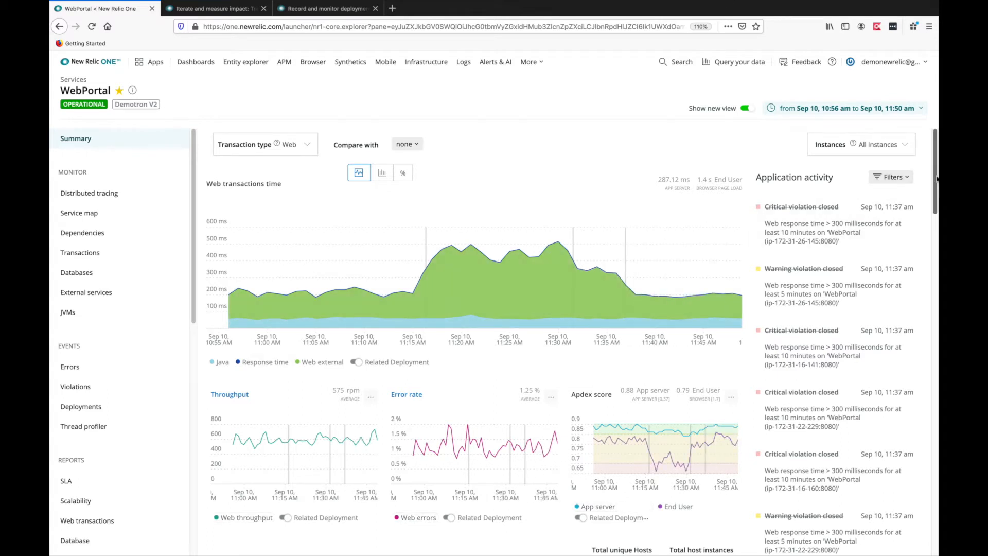
- Filter WebPortal's Application activity feed to show only the related Plan Service deployments
scroll(down, 3)
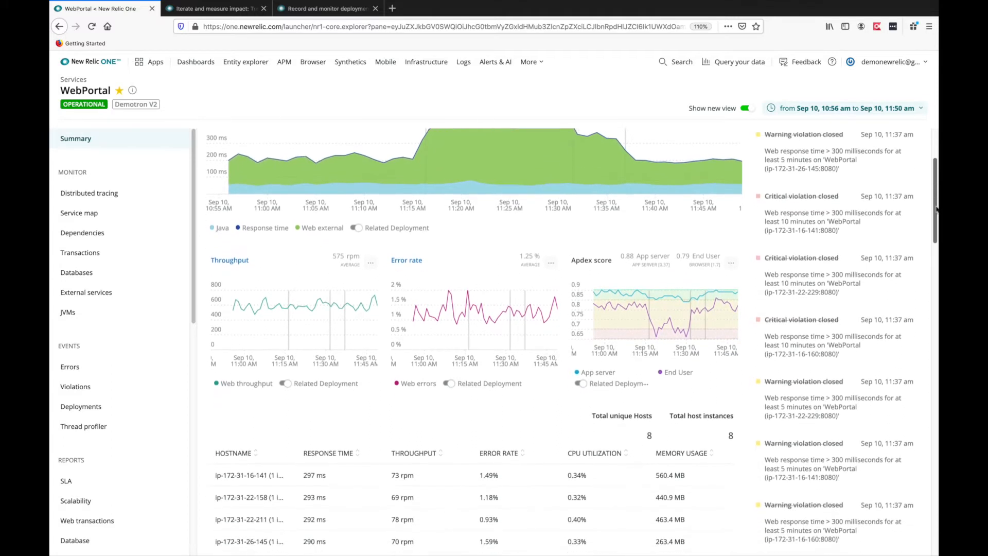
scroll(down, 3)
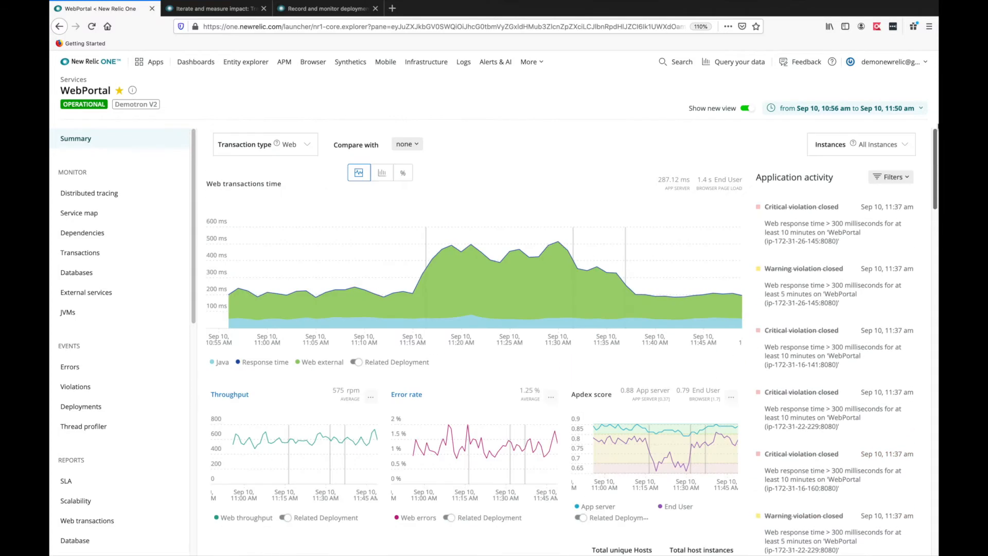
click(891, 176)
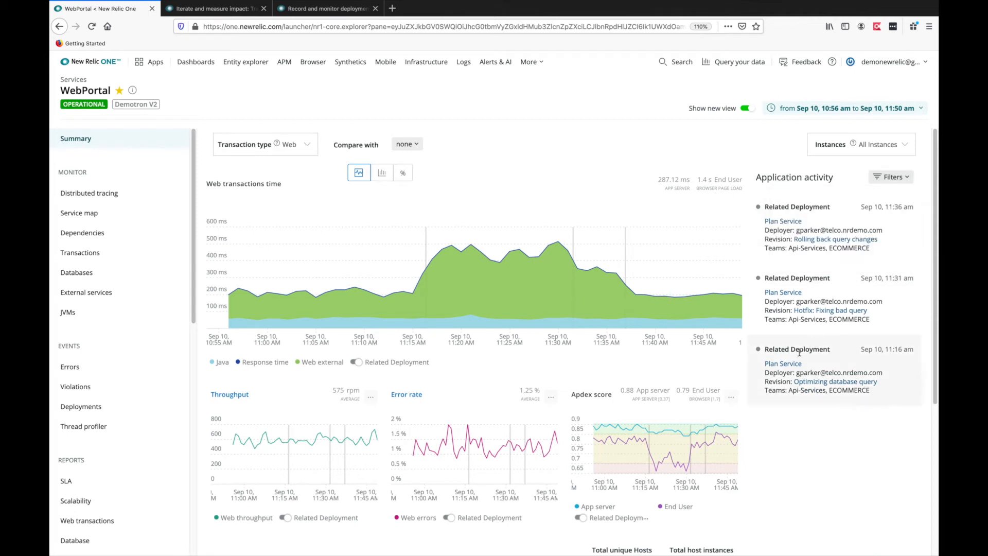
- Follow the Plan Service link from a related deployment entry to its degraded summary
click(782, 221)
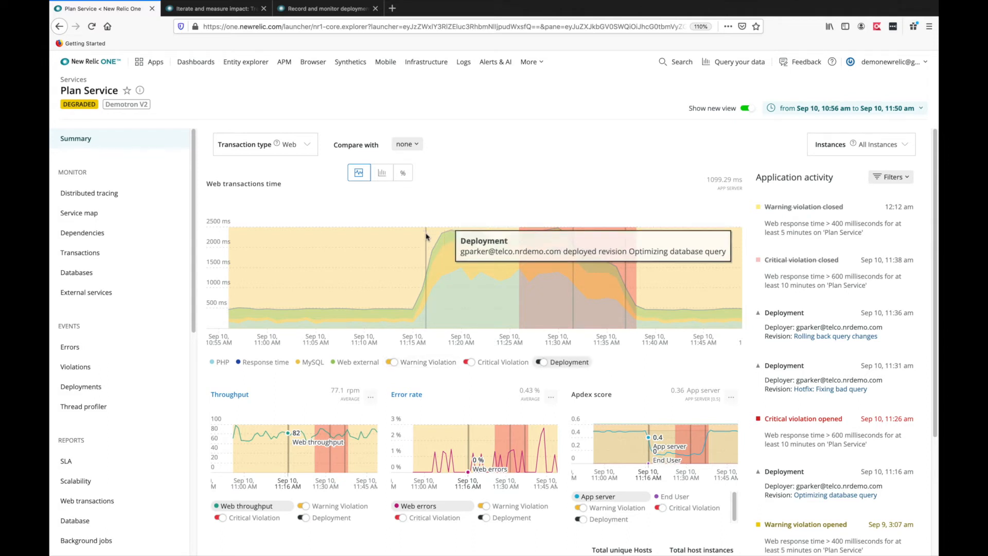
mouse_move(573, 235)
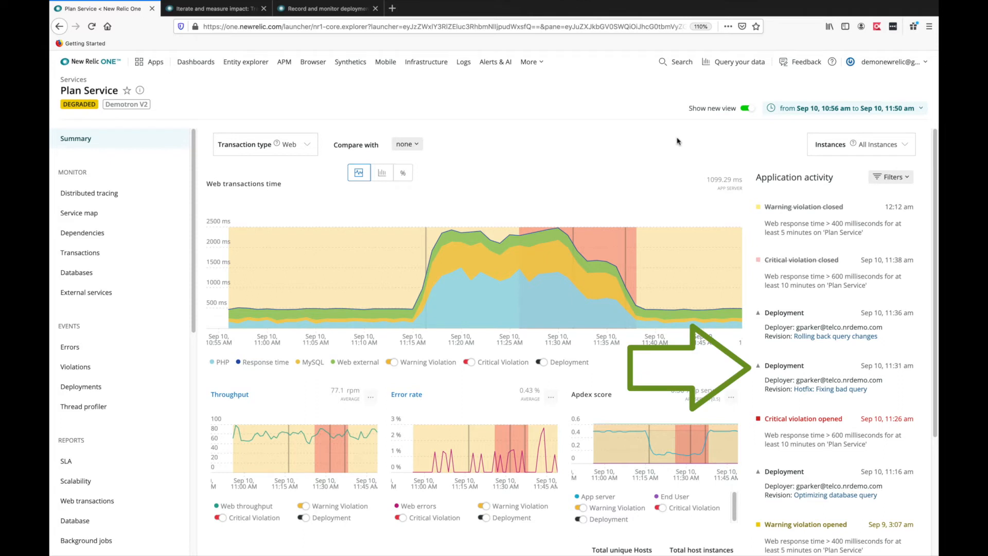
- View Plan Service's database operations, led by the MySQL PlansTable select query
click(76, 272)
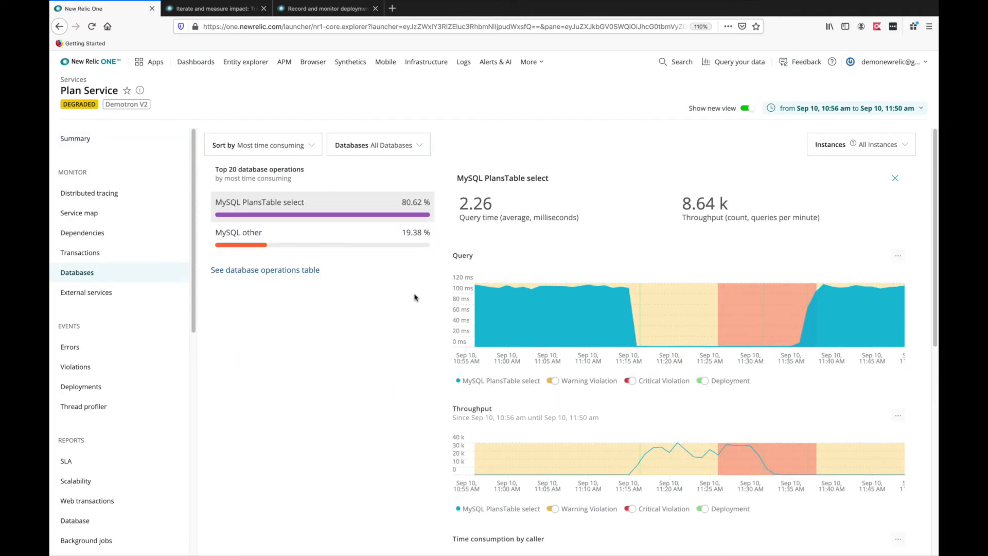
mouse_move(638, 441)
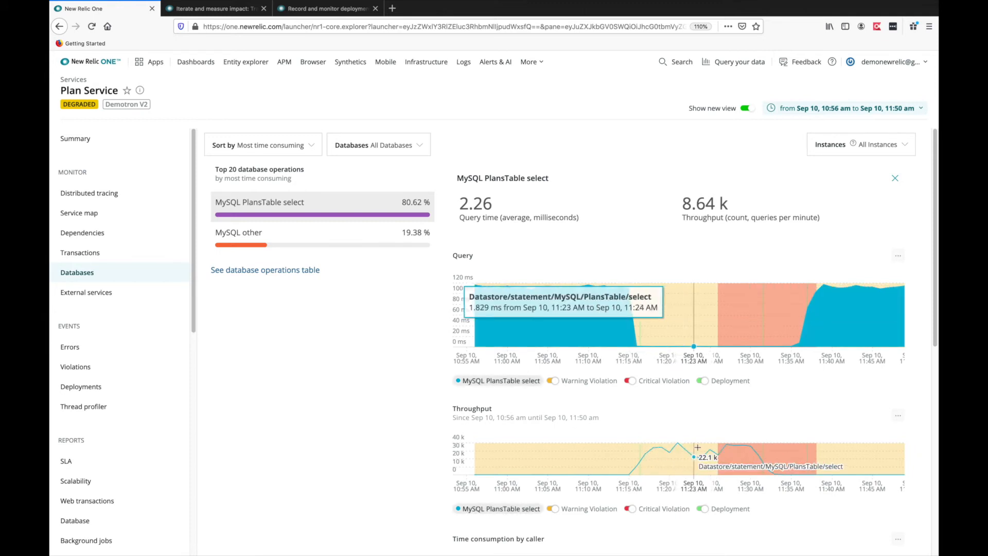
mouse_move(716, 418)
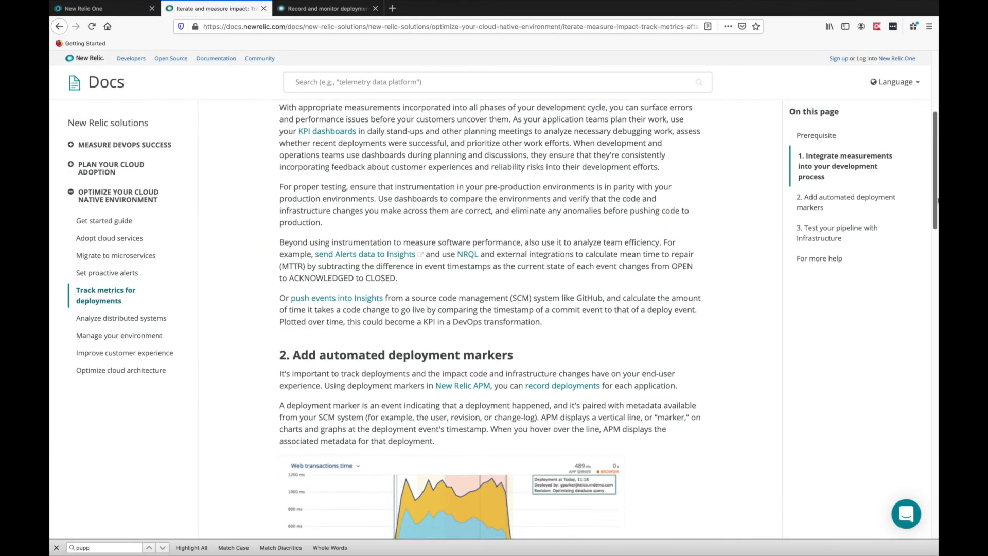
scroll(down, 3)
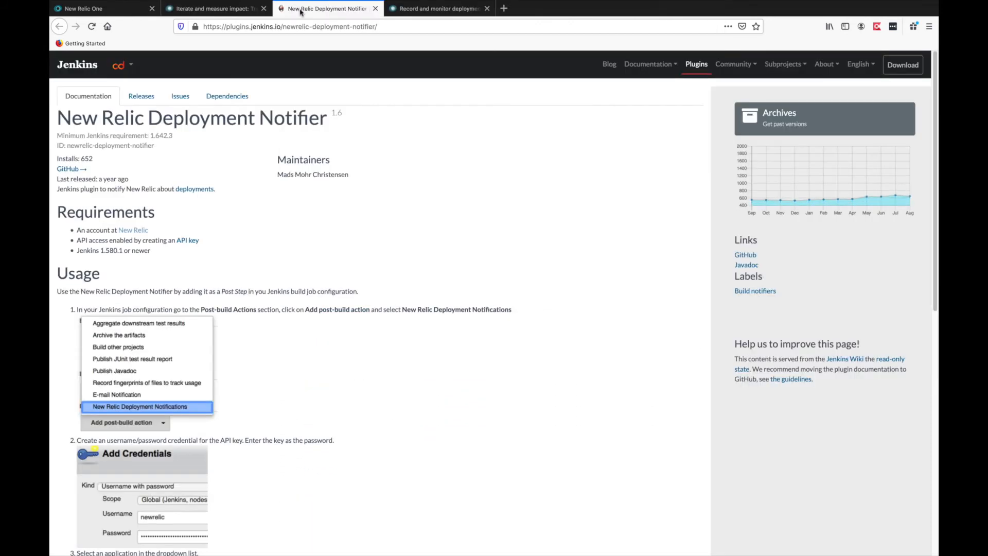
- Switch to the 'Record and monitor deployments' docs and reach the REST API POST section
click(437, 8)
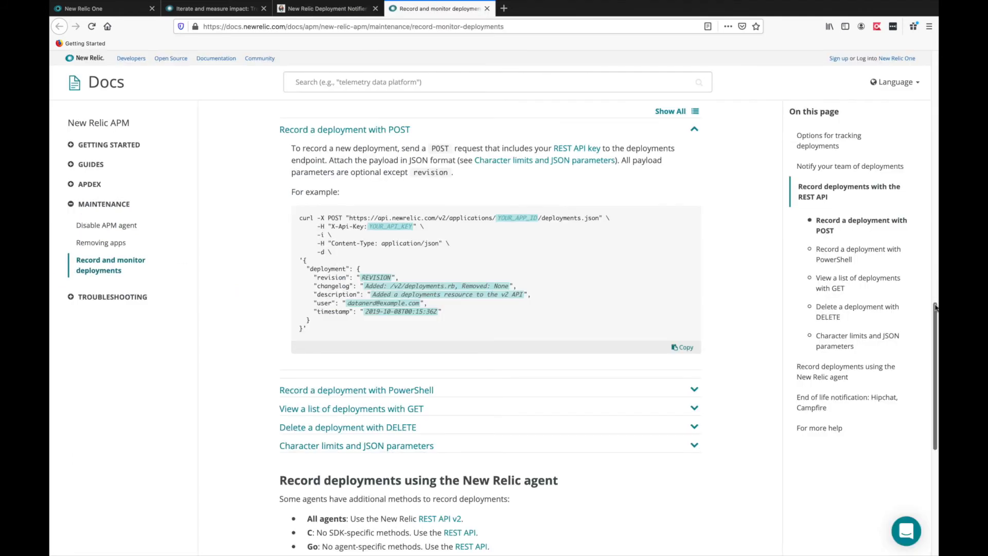
scroll(down, 3)
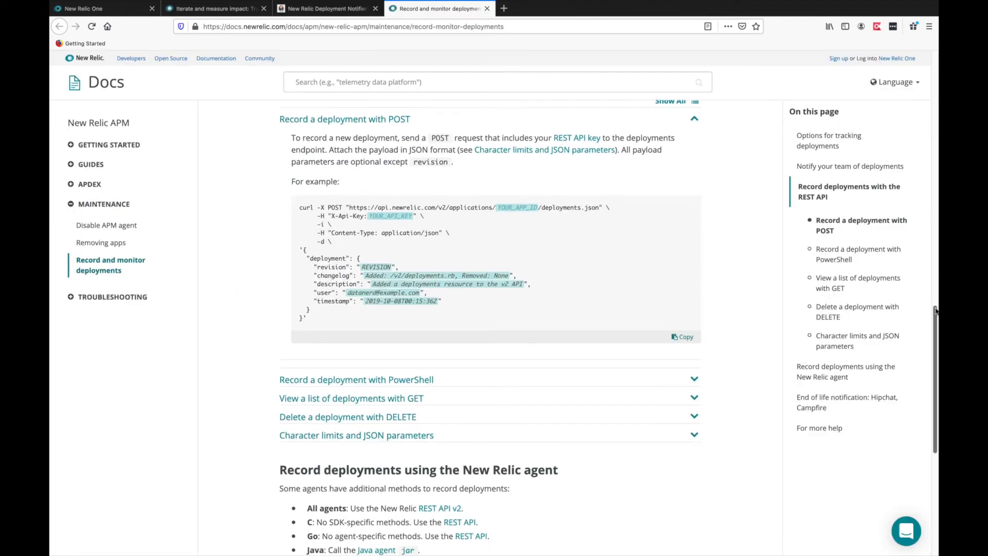
scroll(down, 3)
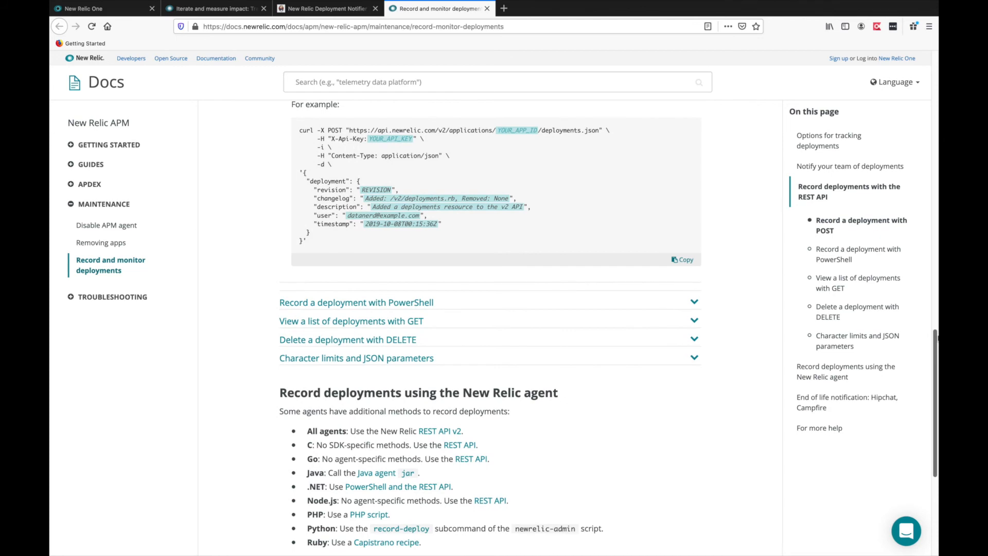